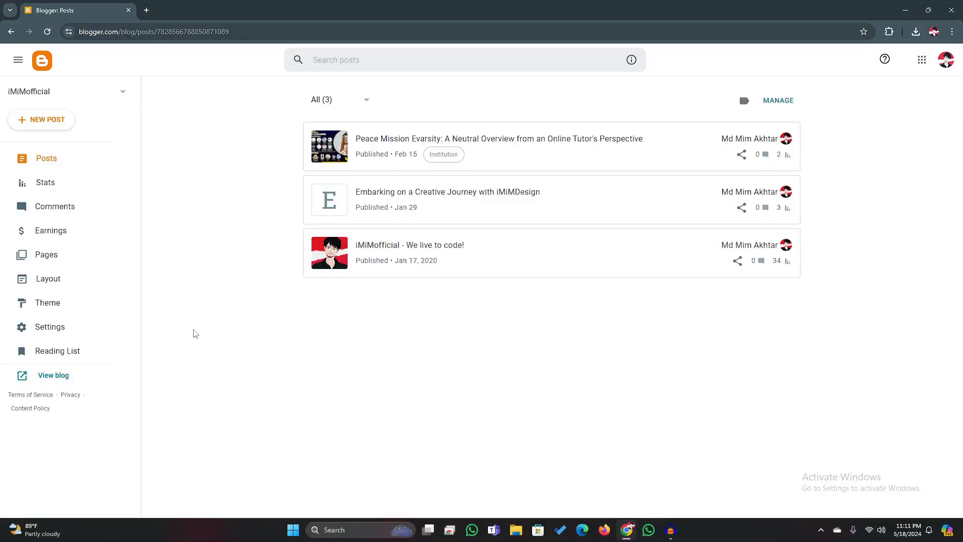
Open the blog's Settings and scroll down to Monetization, where custom ads.txt is off.
left_click(50, 326)
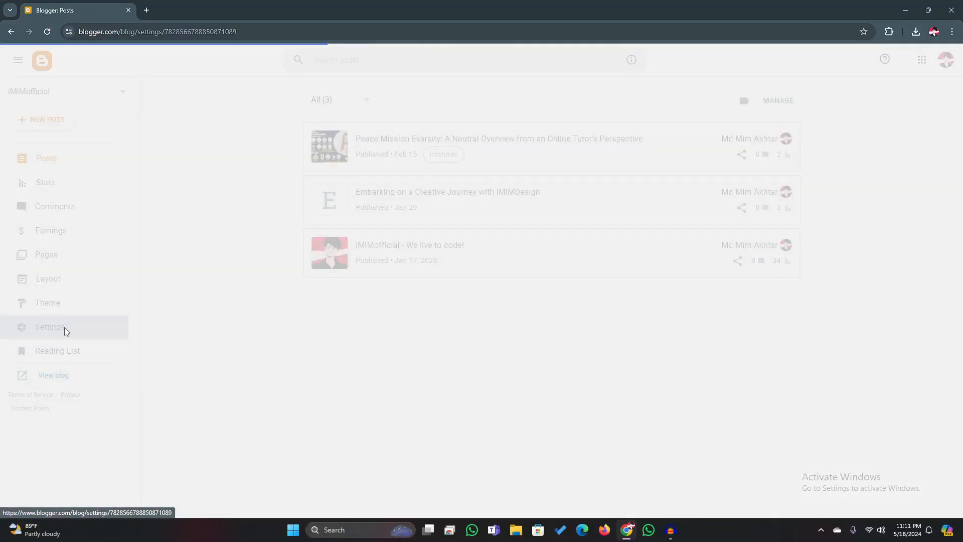
left_click(50, 326)
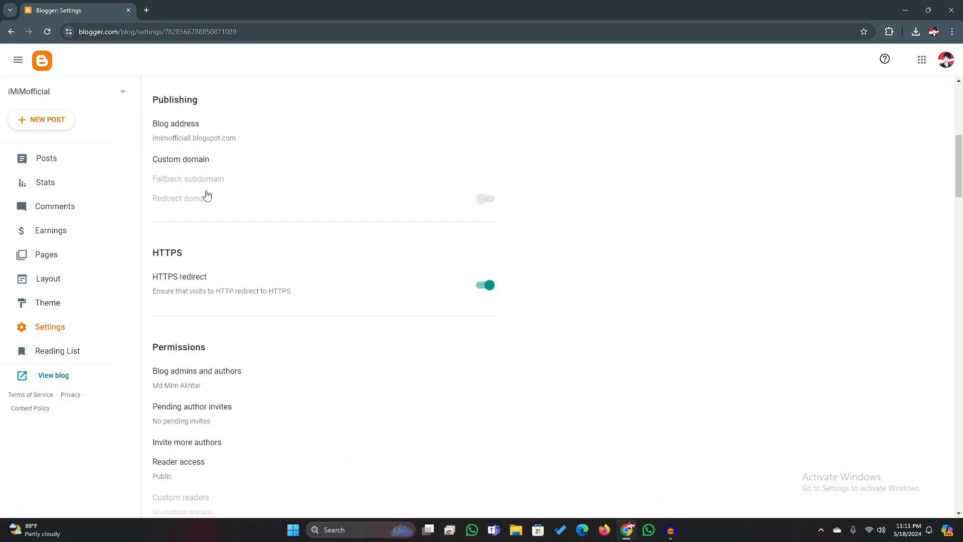
scroll("down", 3)
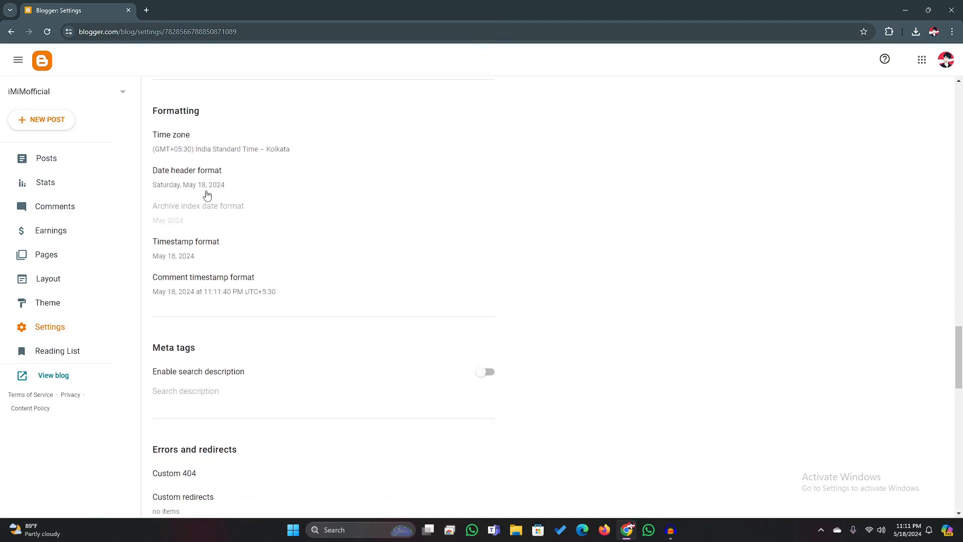
scroll("down", 3)
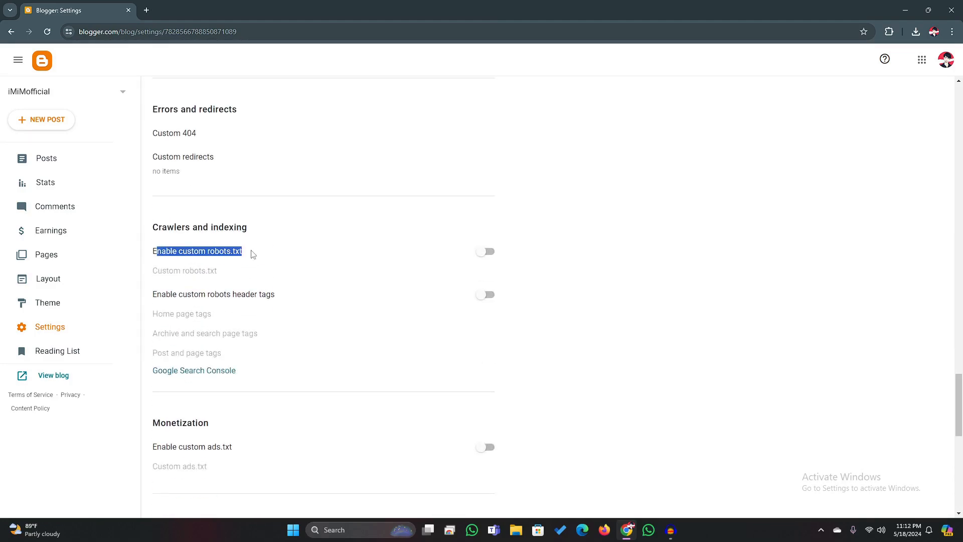
scroll("down", 3)
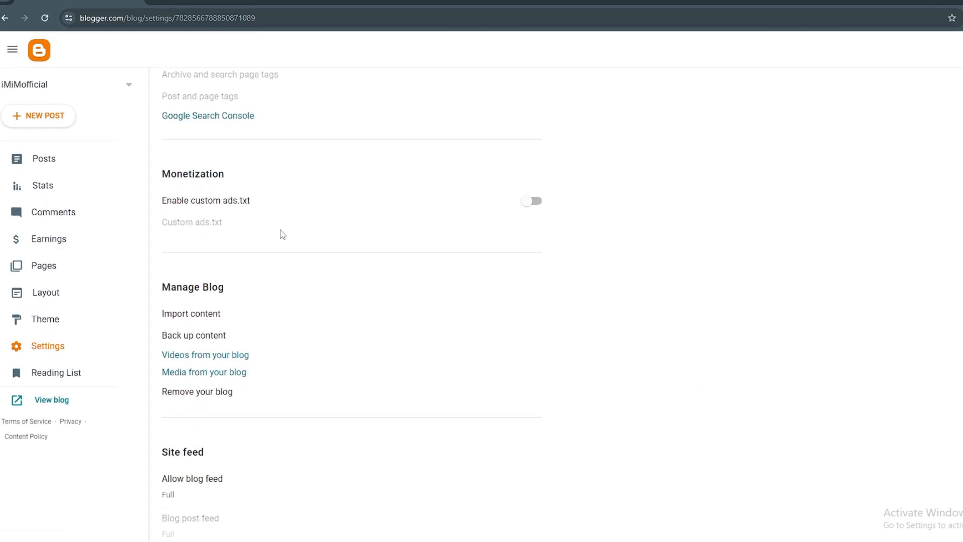
key("ctrl+plus")
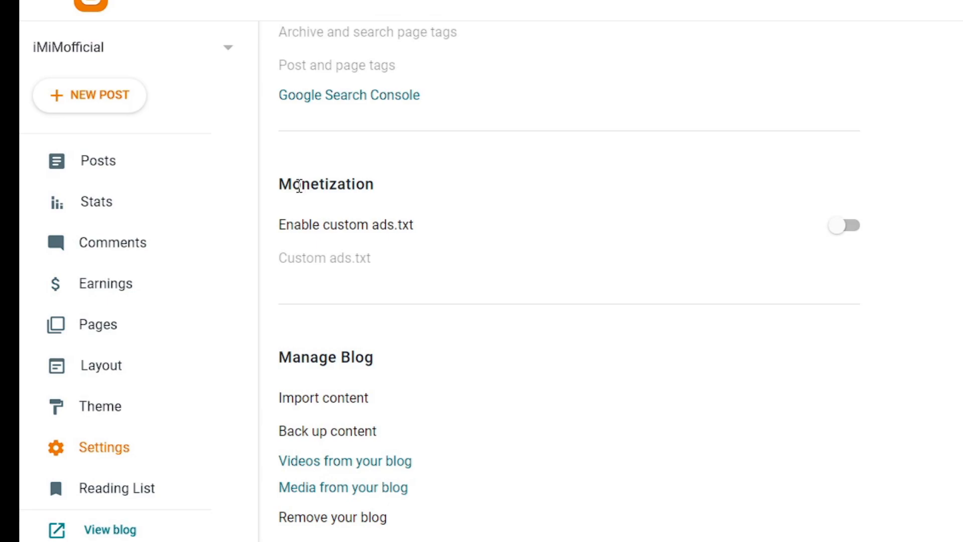
mouse_move(400, 229)
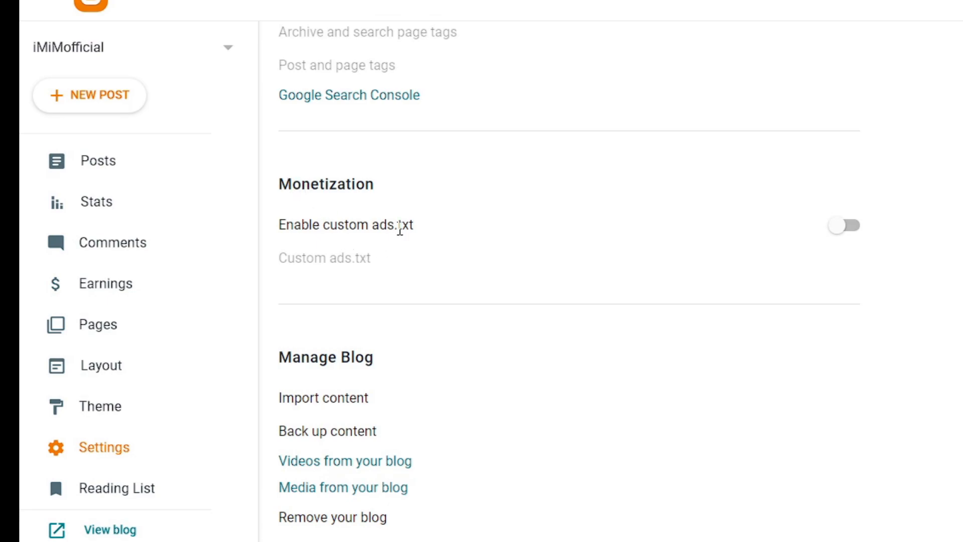
mouse_move(393, 219)
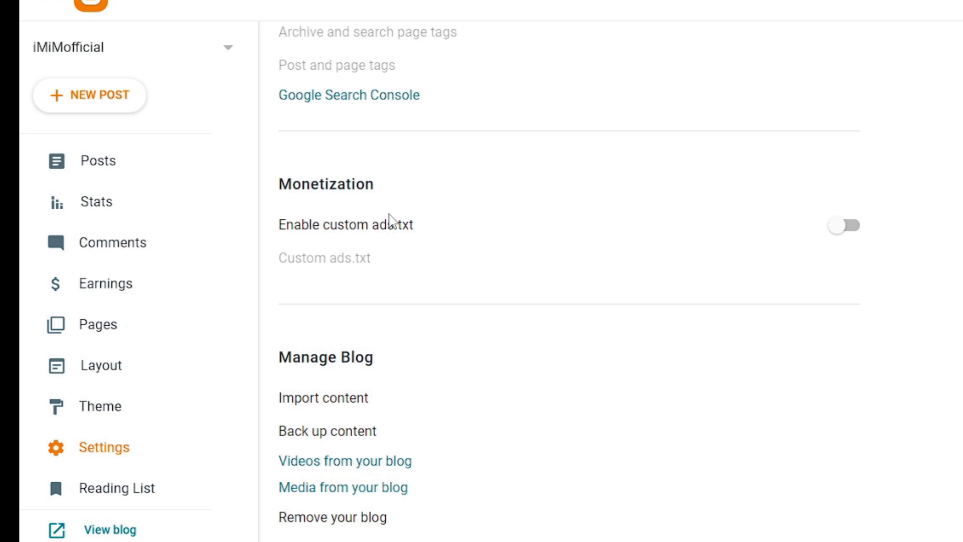
mouse_move(373, 246)
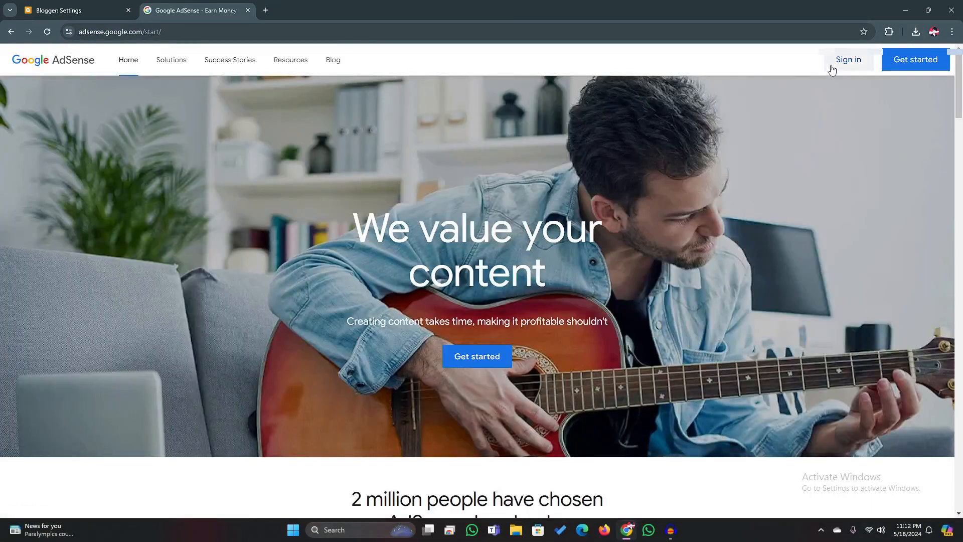
Sign in to AdSense and bring up its Sites list, glancing back at Blogger settings.
left_click(73, 10)
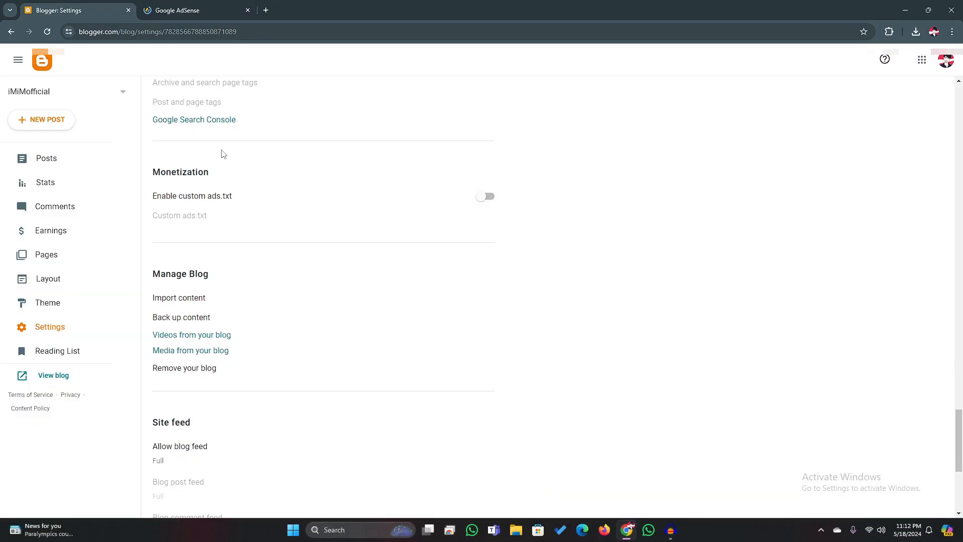
left_click(197, 11)
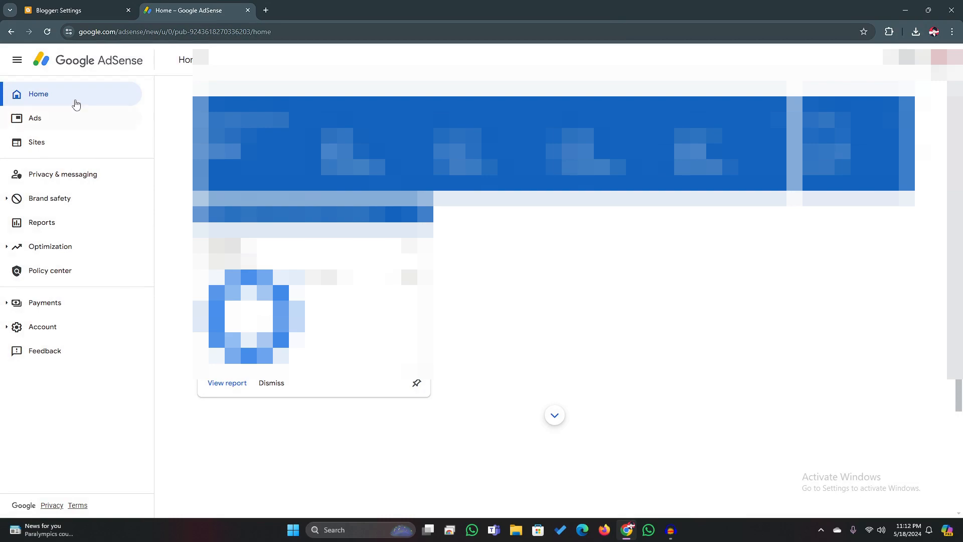
left_click(36, 142)
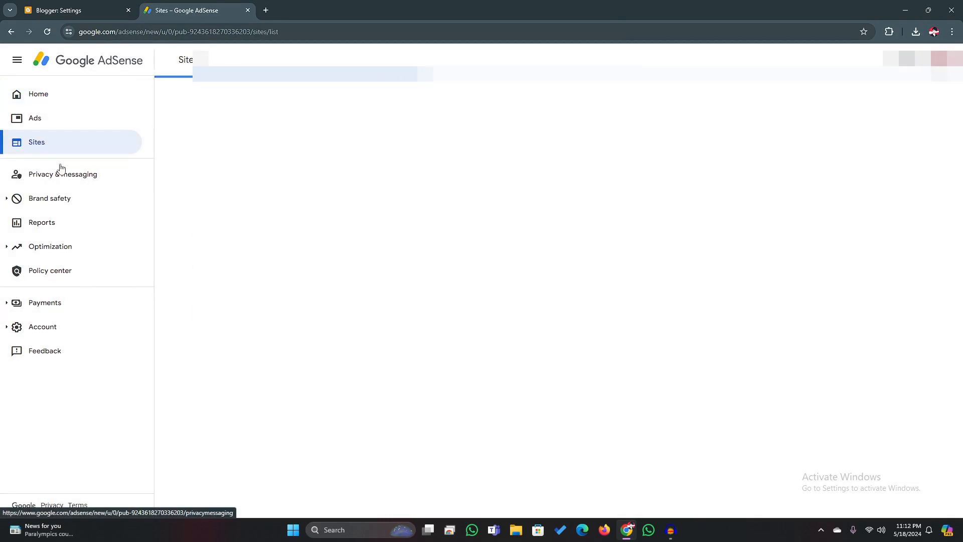
left_click(73, 10)
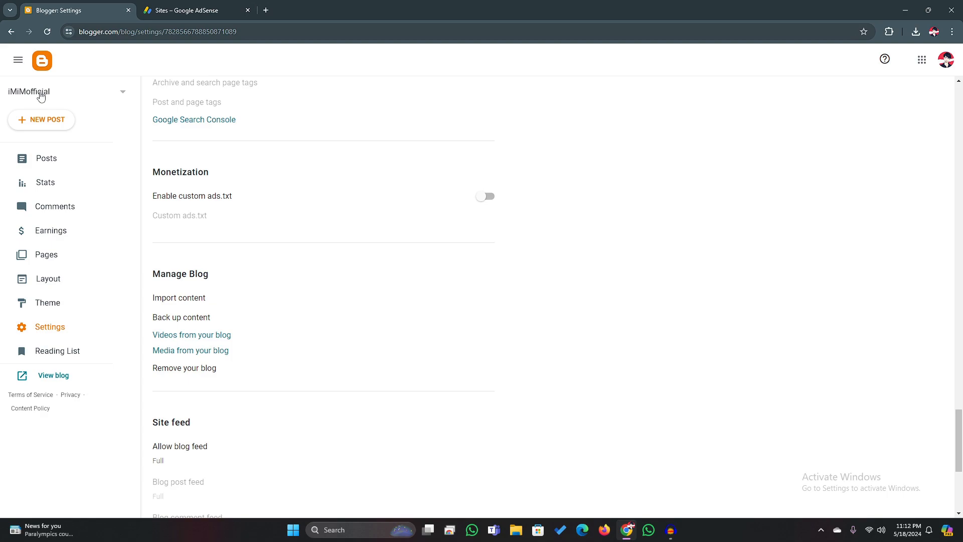
left_click(195, 11)
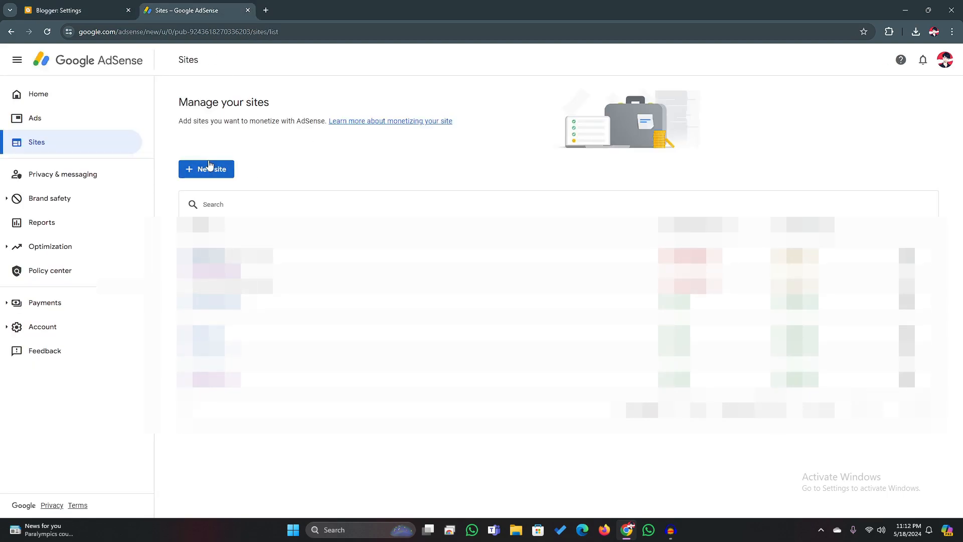
Add imimofficiall.blogspot.com as a new AdSense site and save it.
left_click(206, 169)
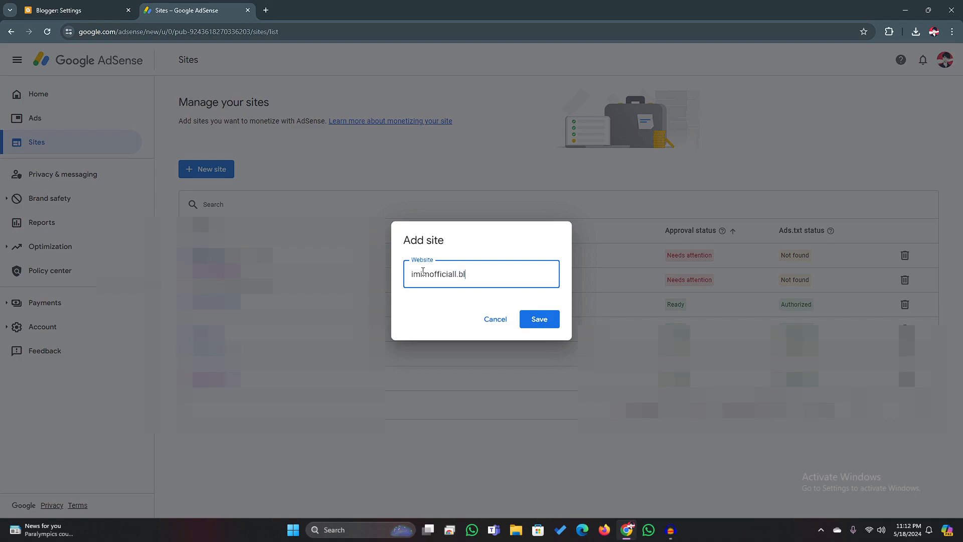
type("ogspot.com")
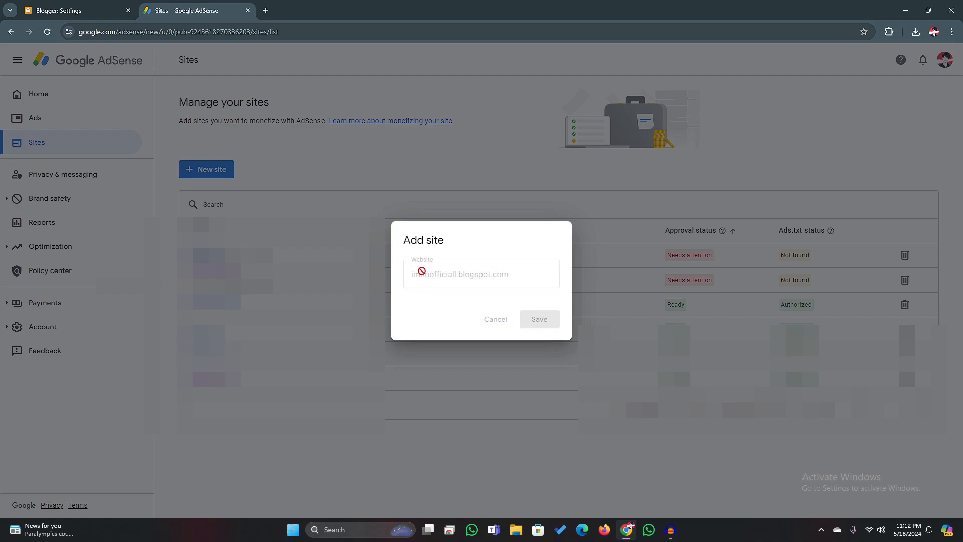
left_click(538, 319)
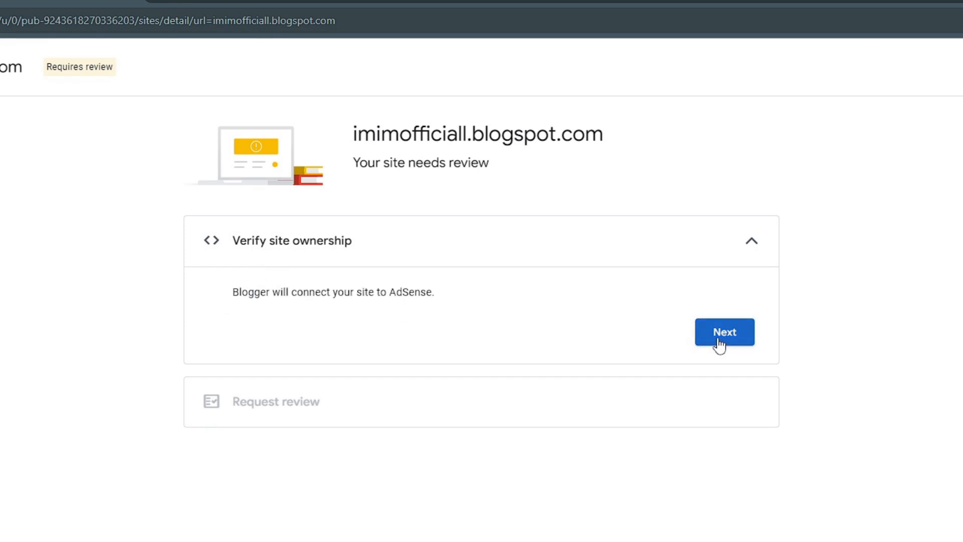
Verify site ownership and request review, then check Blogger's earnings page.
left_click(724, 332)
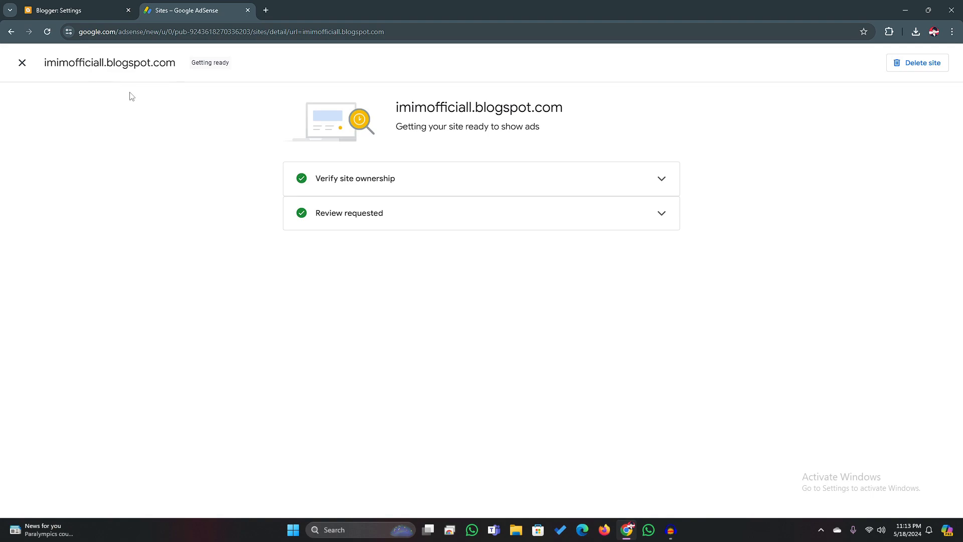
mouse_move(135, 84)
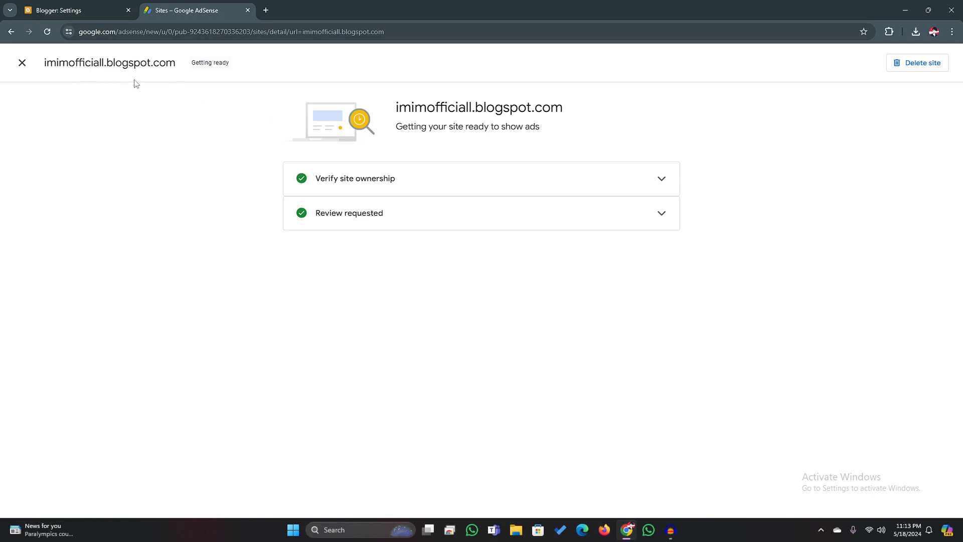
left_click(68, 11)
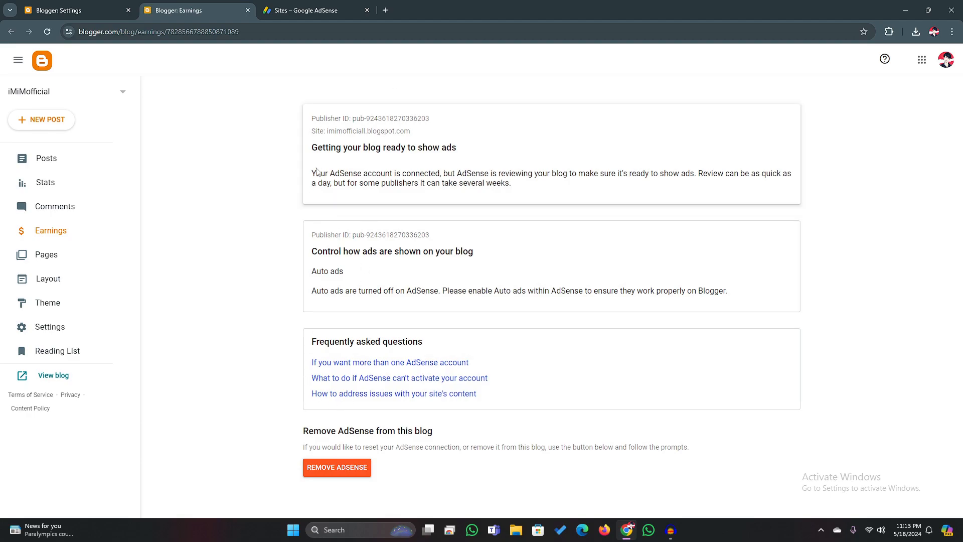
Close the site details to see the blog linked with Blogger, Getting ready, ads.txt Not found.
left_click(300, 11)
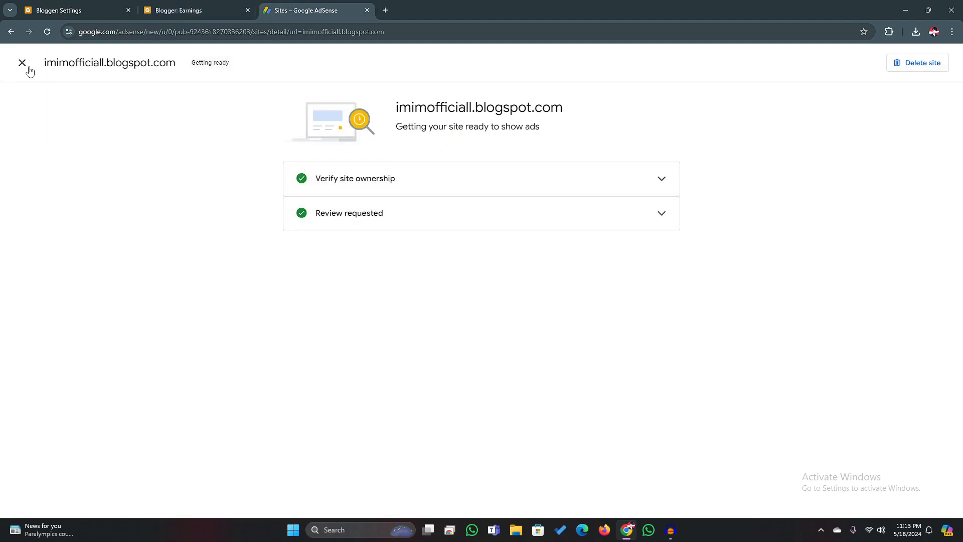
left_click(22, 63)
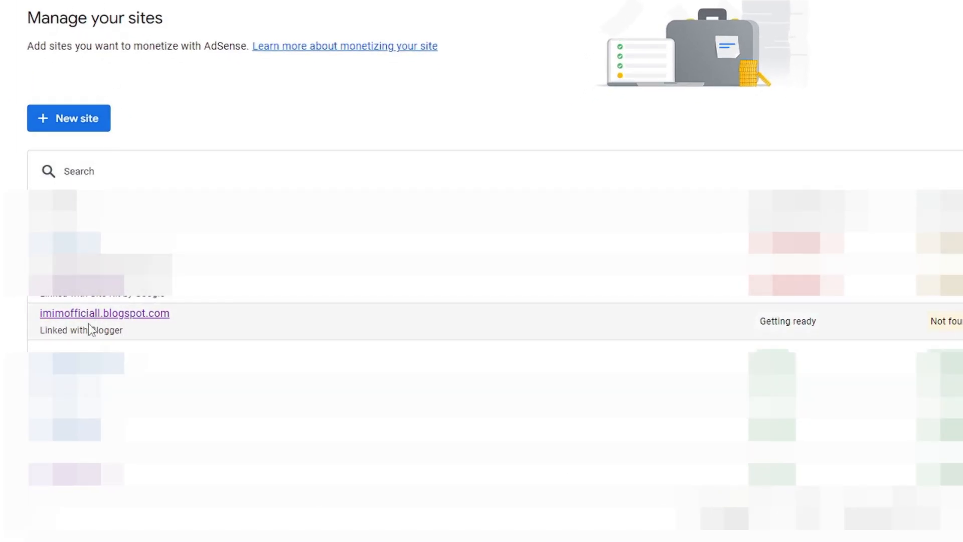
mouse_move(169, 320)
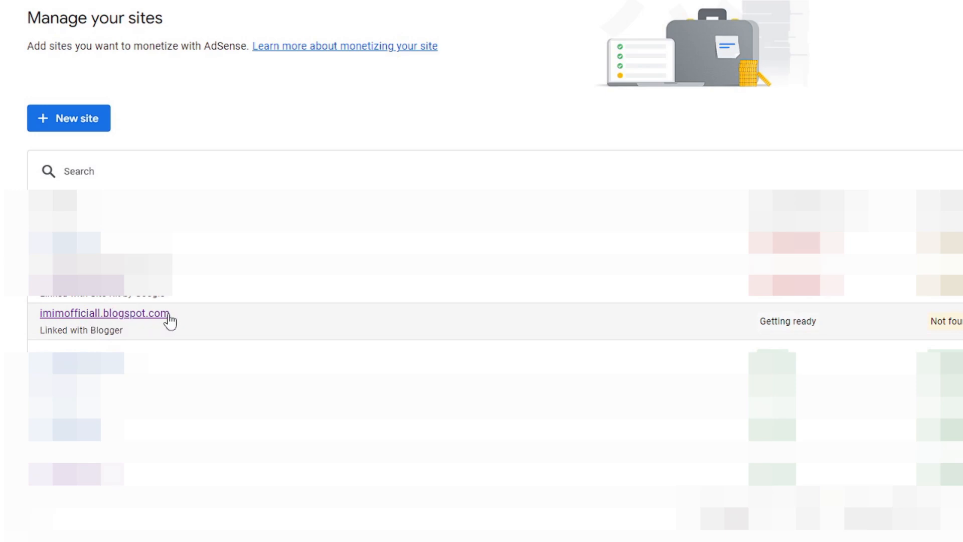
mouse_move(305, 314)
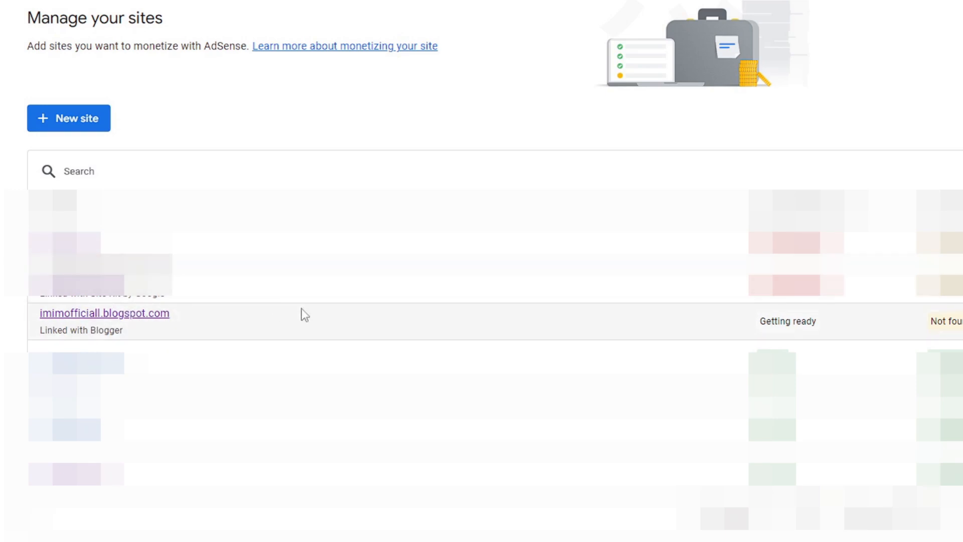
mouse_move(176, 314)
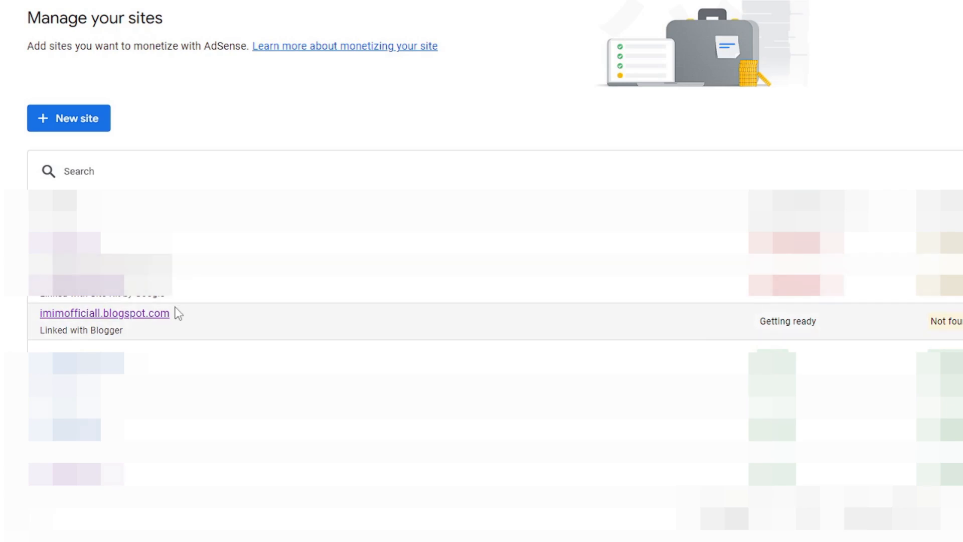
mouse_move(155, 118)
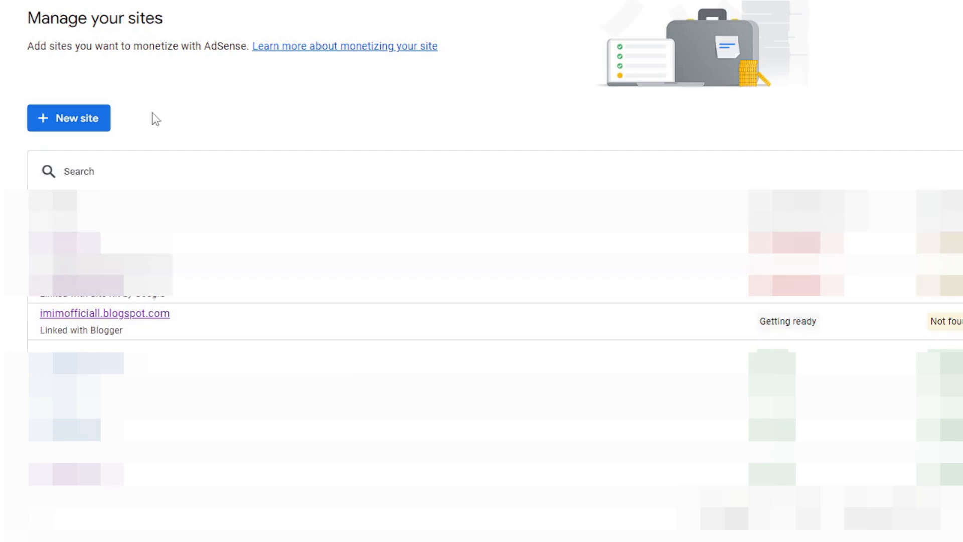
mouse_move(214, 311)
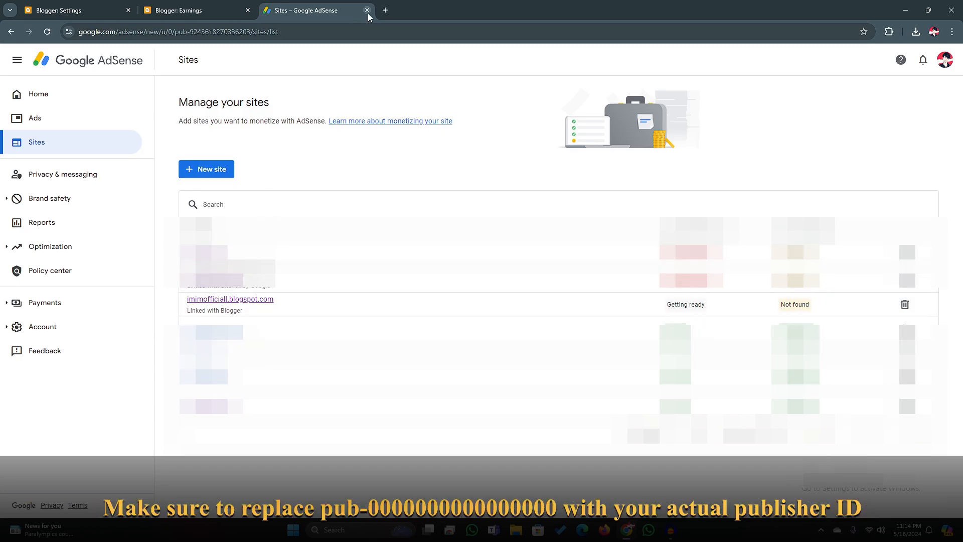
mouse_move(318, 162)
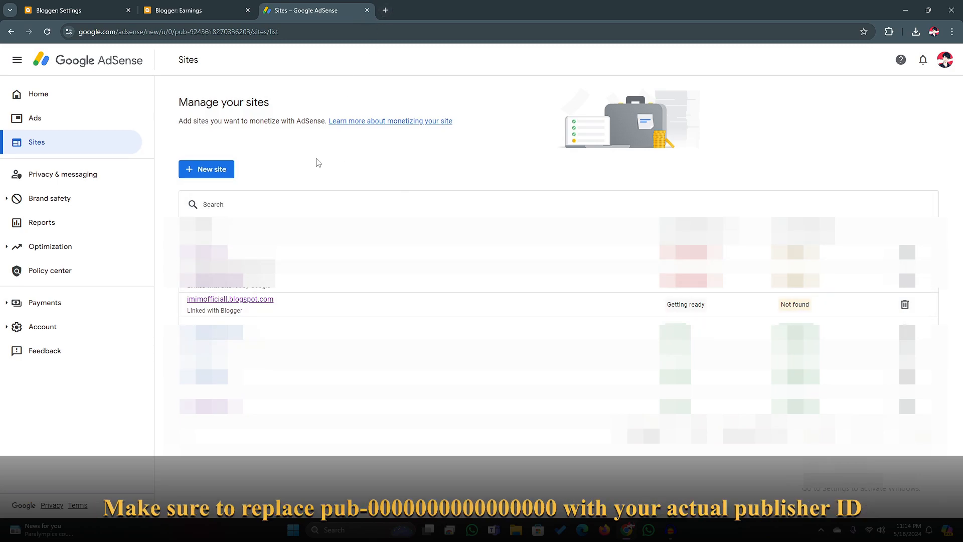
Compare the AdSense publisher ID with the existing ads.txt line, then return to Blogger settings.
left_click(434, 11)
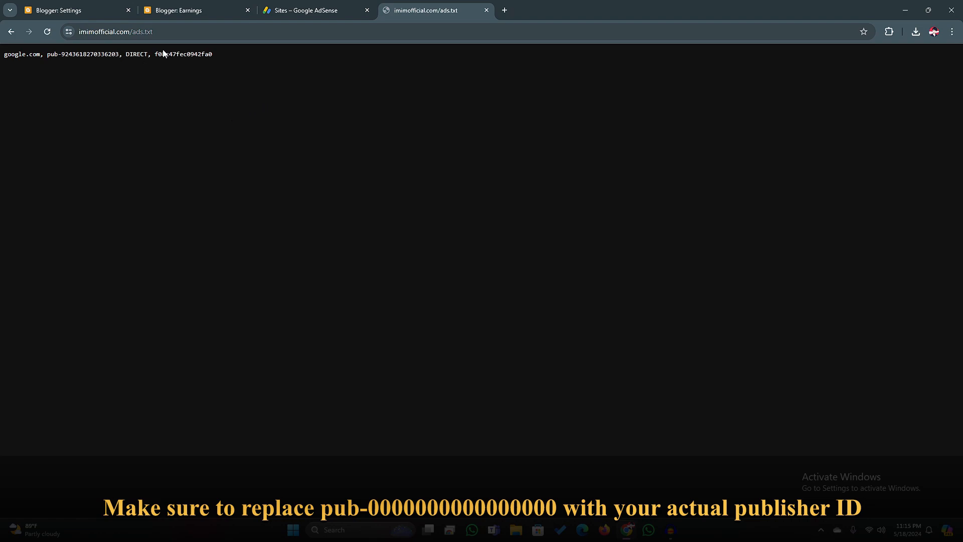
left_click(314, 10)
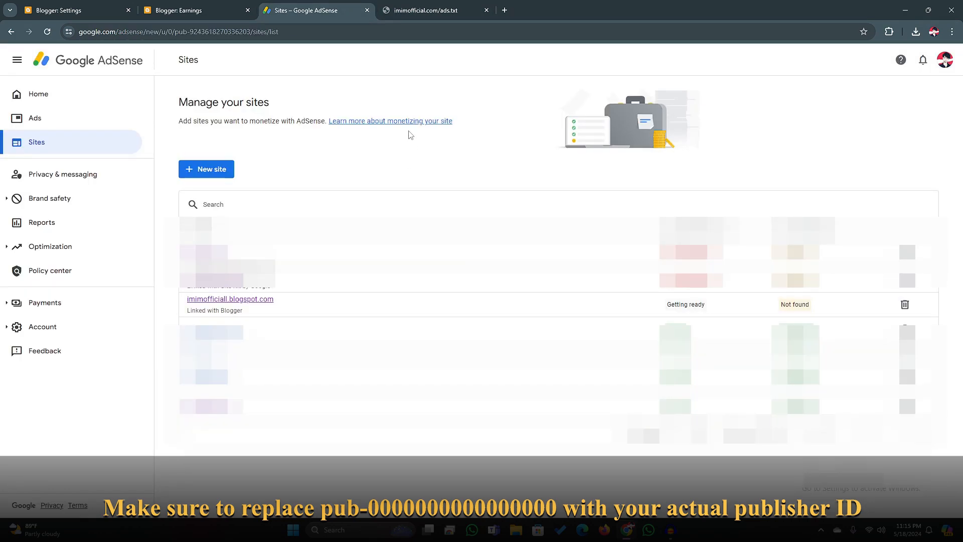
mouse_move(539, 190)
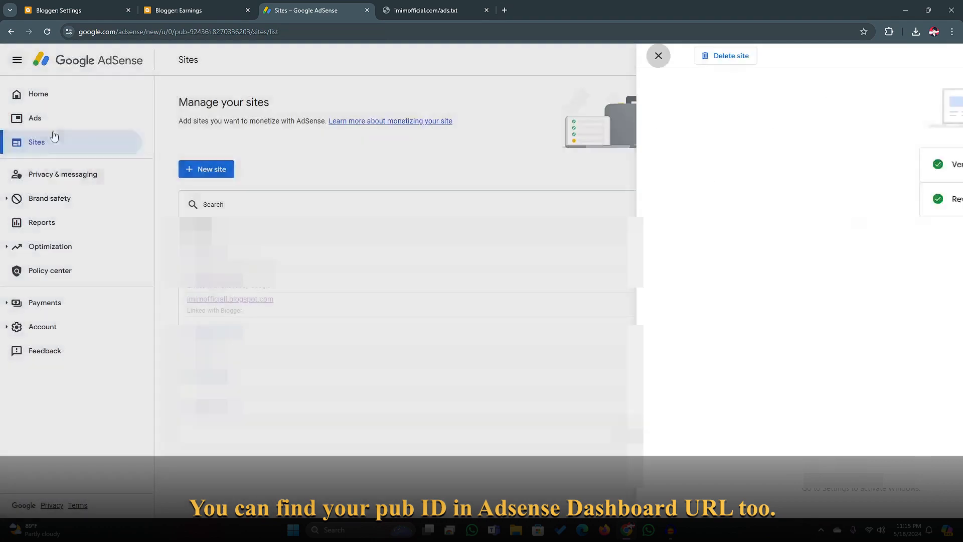
left_click(657, 55)
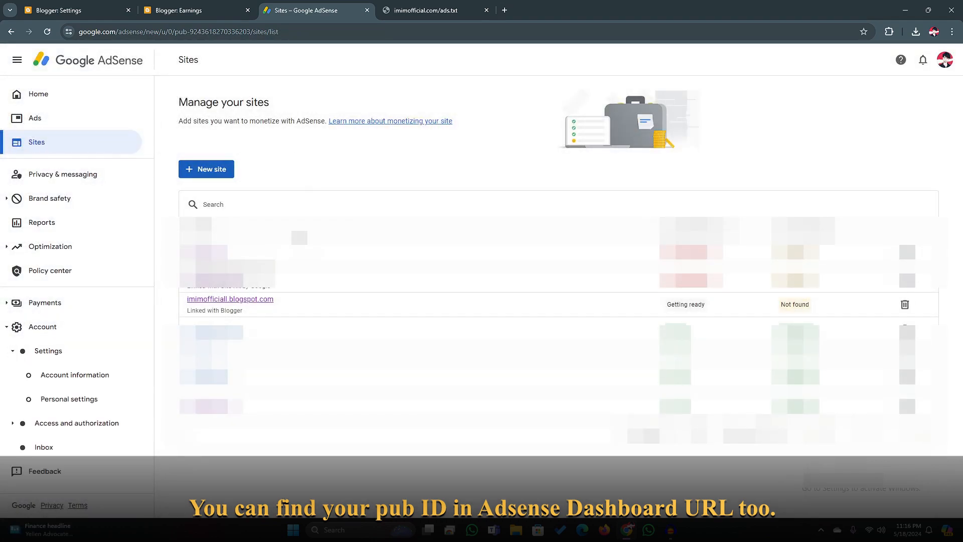
left_click(424, 10)
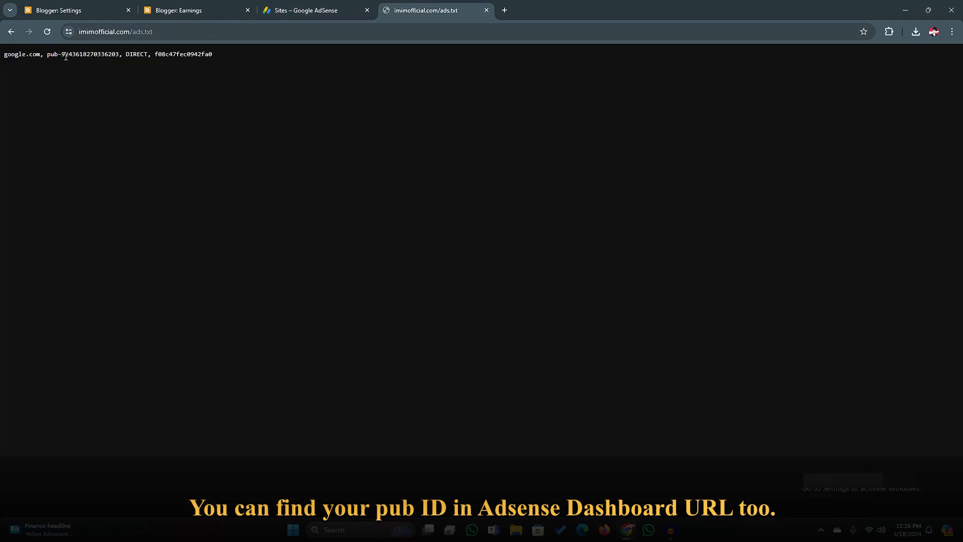
left_click(68, 10)
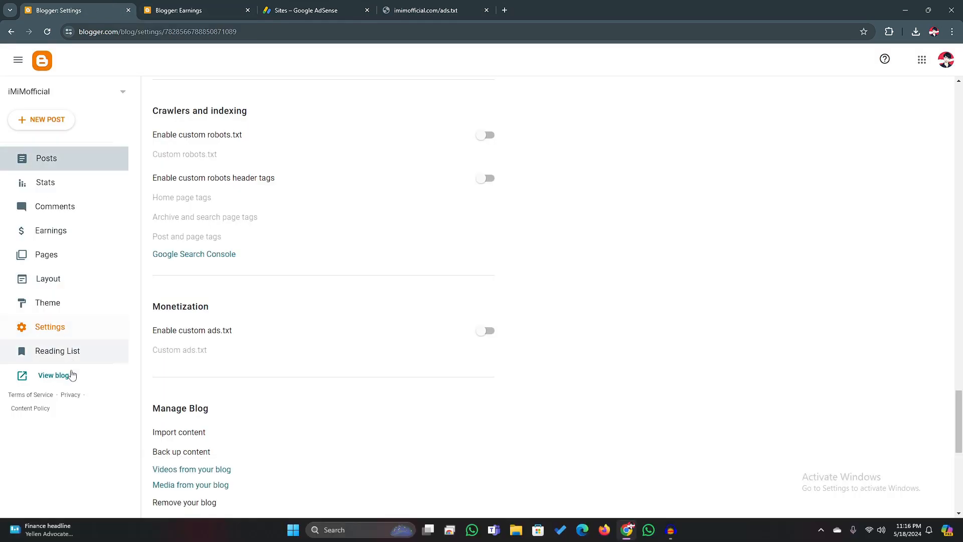
Turn on Enable custom ads.txt under Monetization and bring up its empty editor.
double_click(180, 306)
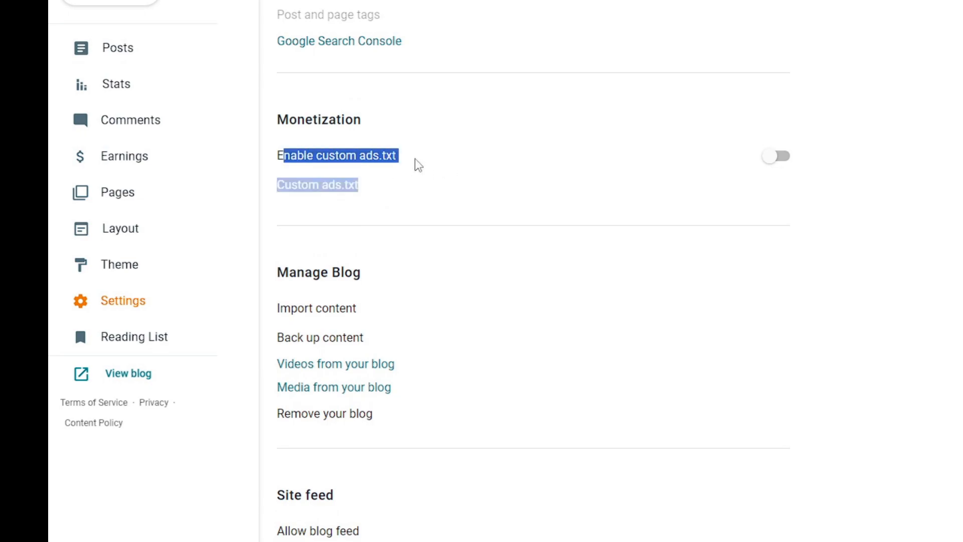
left_click(775, 156)
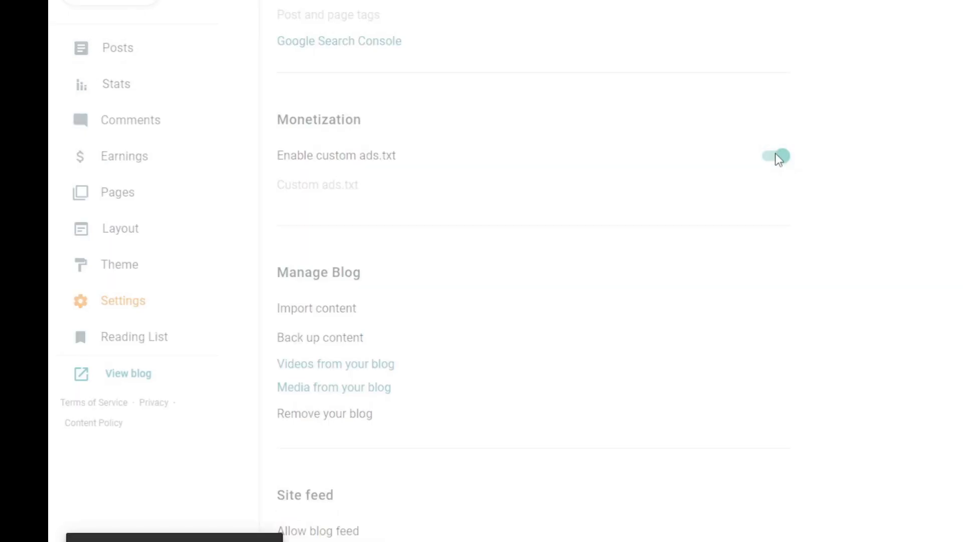
left_click(774, 155)
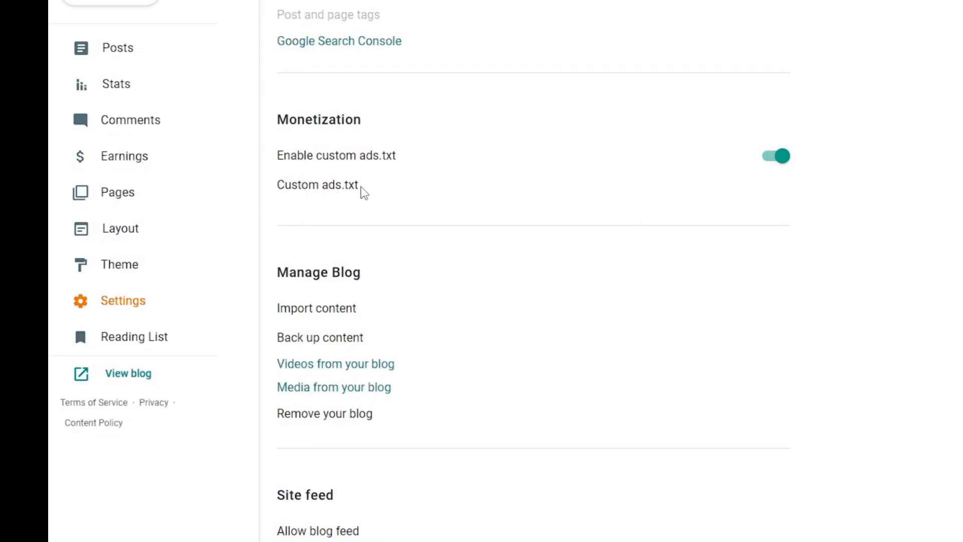
left_click(317, 185)
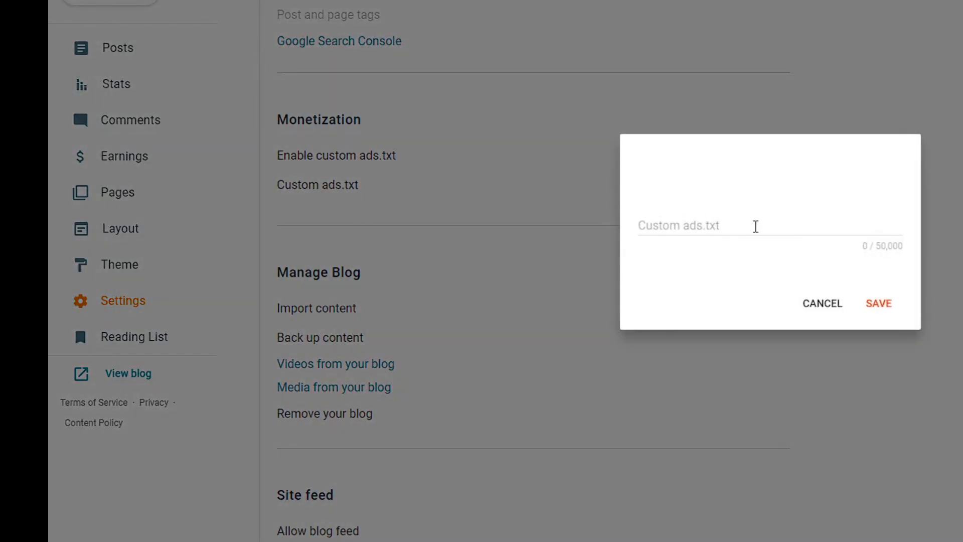
left_click(737, 225)
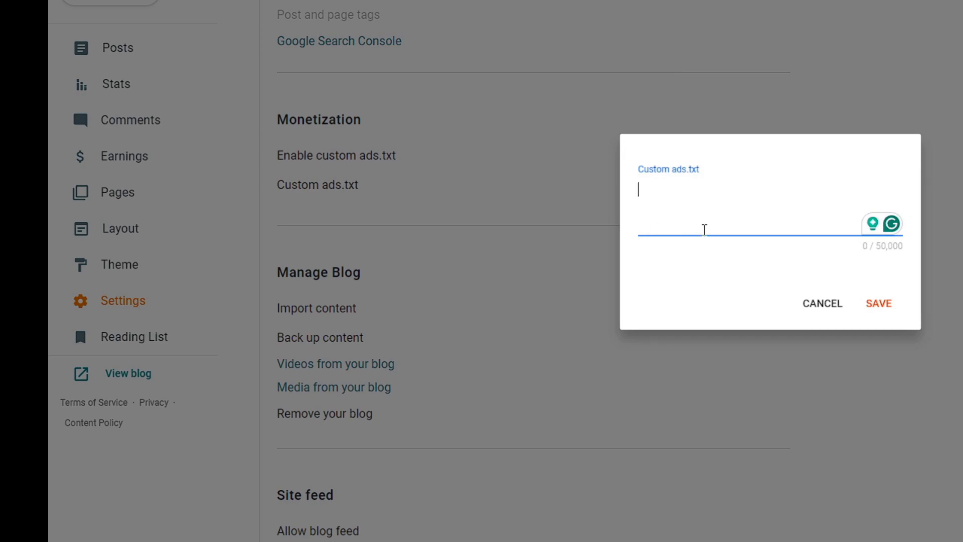
type("google.com, pub-9243618270336203, DIRECT, f08c47fec0942fa0")
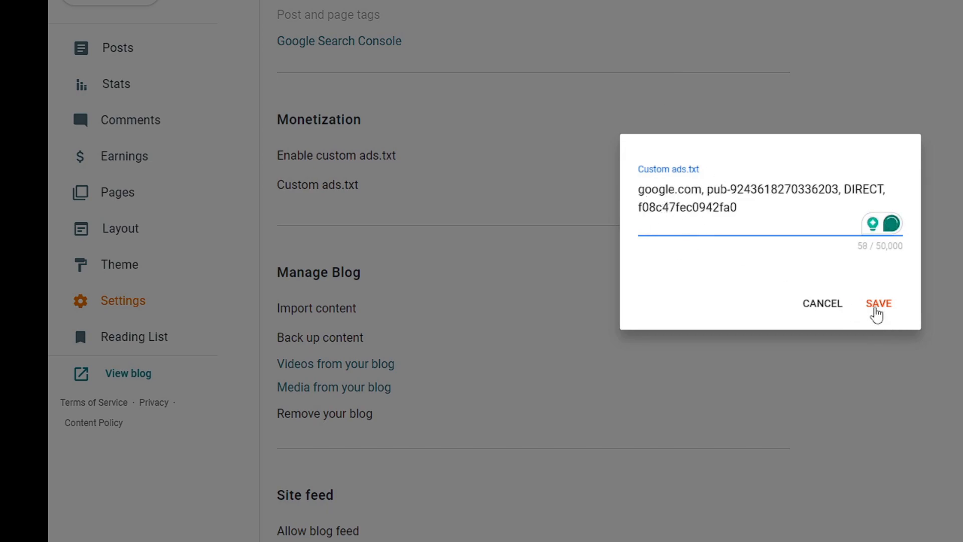
left_click(878, 303)
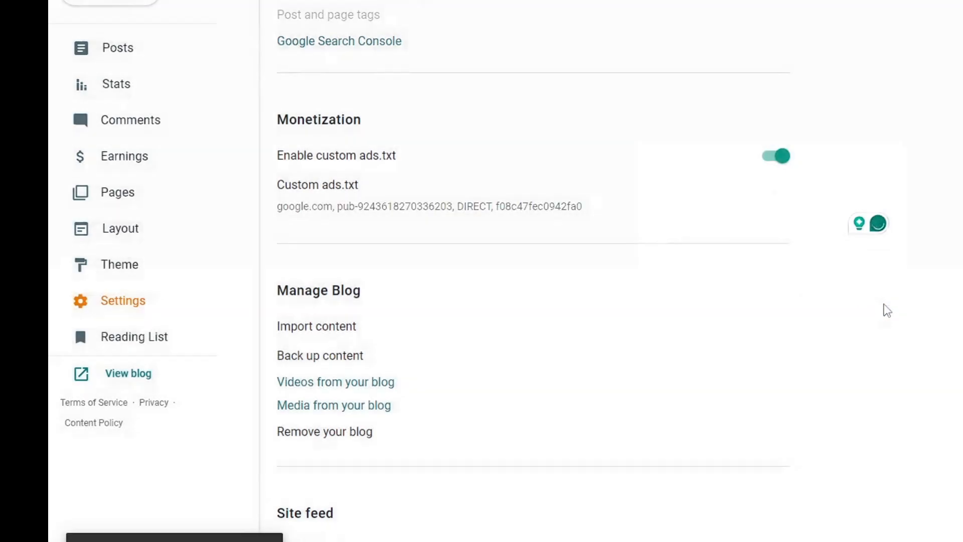
mouse_move(367, 219)
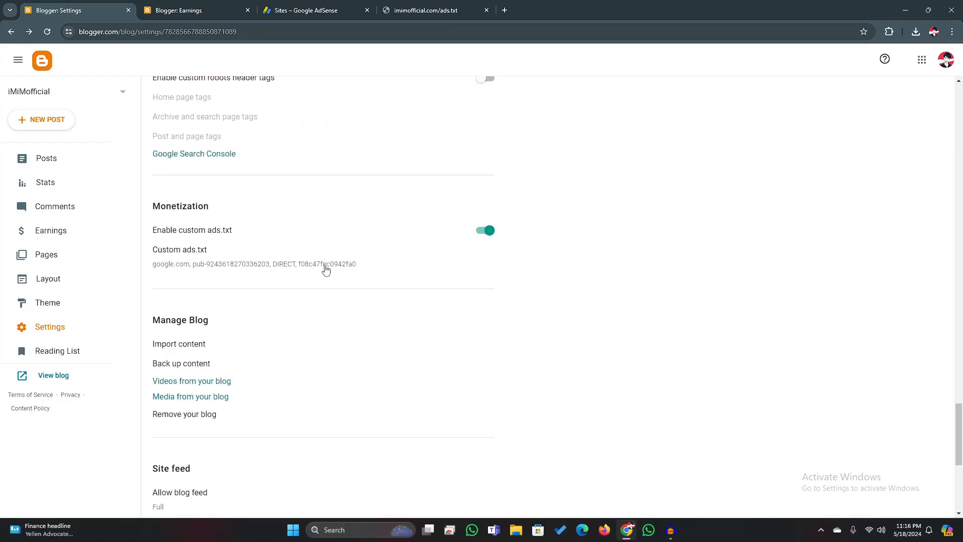
scroll("up", 3)
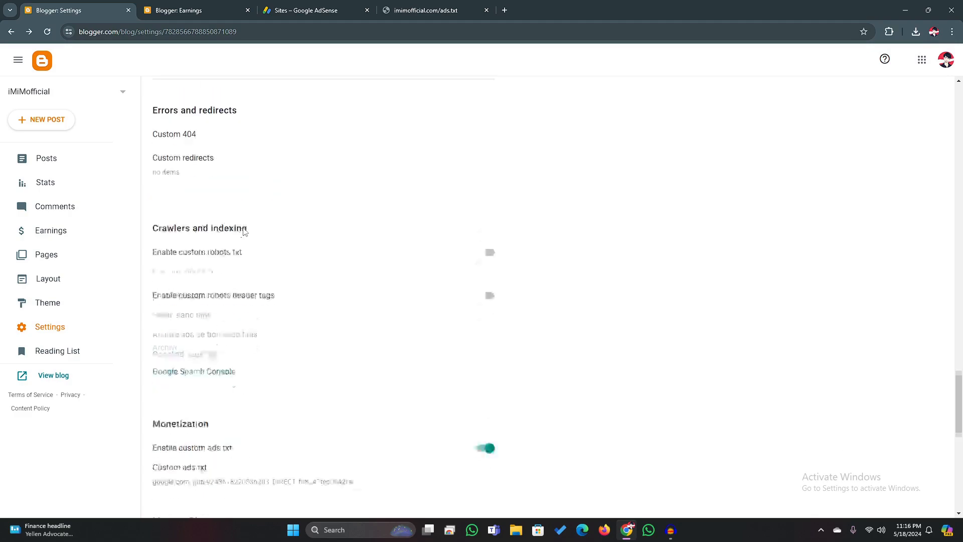
scroll("down", 3)
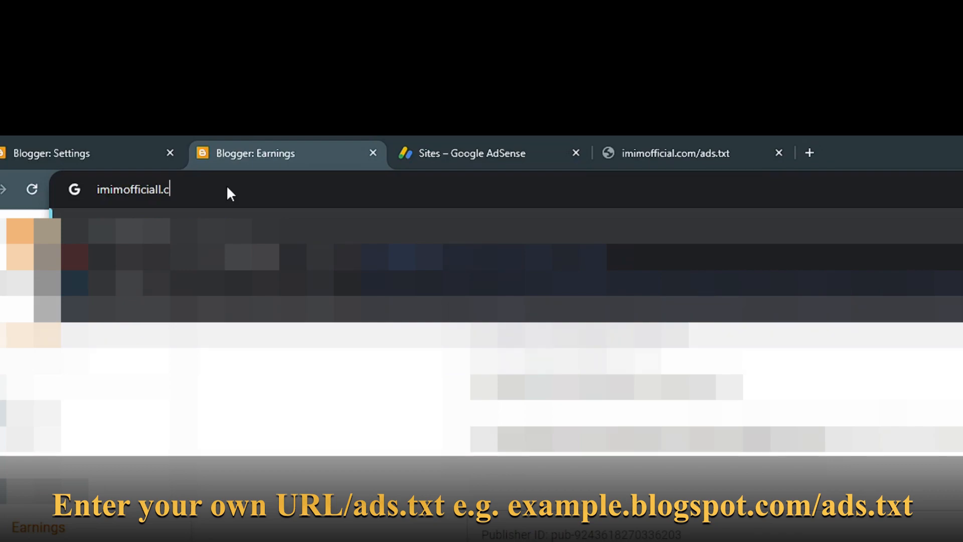
Load imimofficiall.blogspot.com/ads.txt to confirm the publisher line is live, then return to Blogger settings.
type("blogs[")
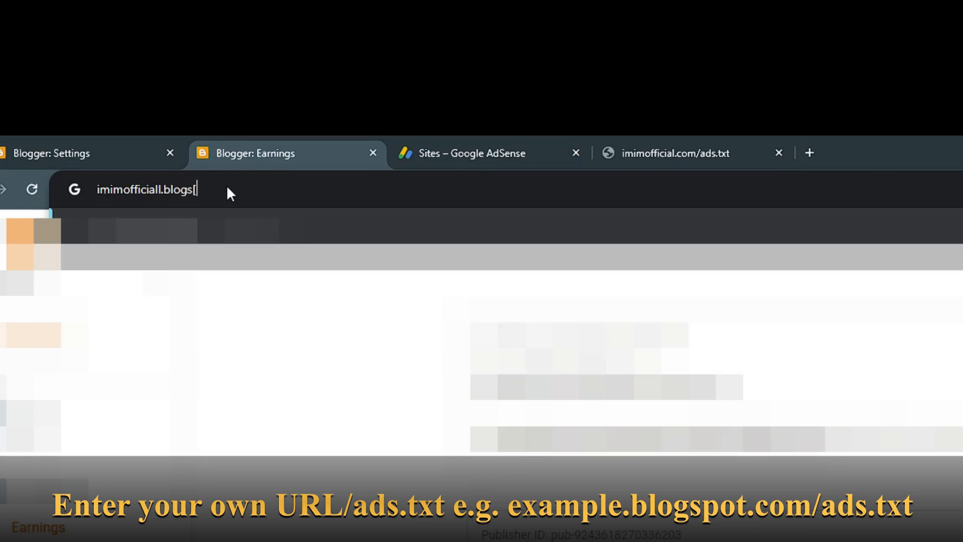
type("p")
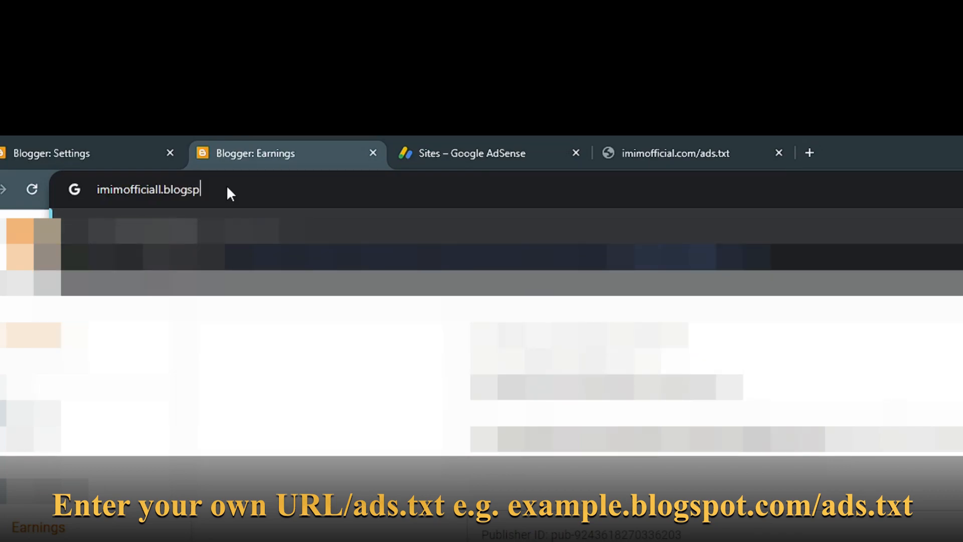
type("ot.com/ads")
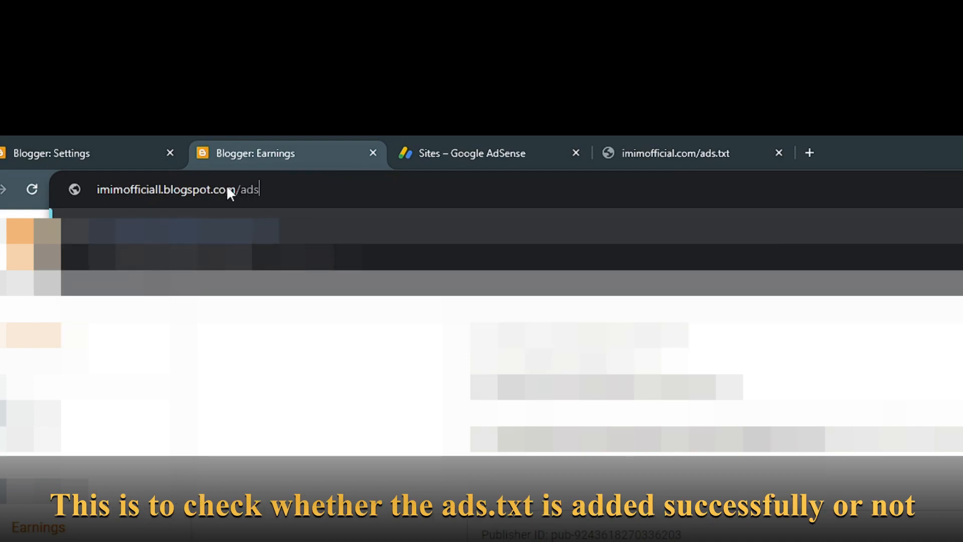
key("Return")
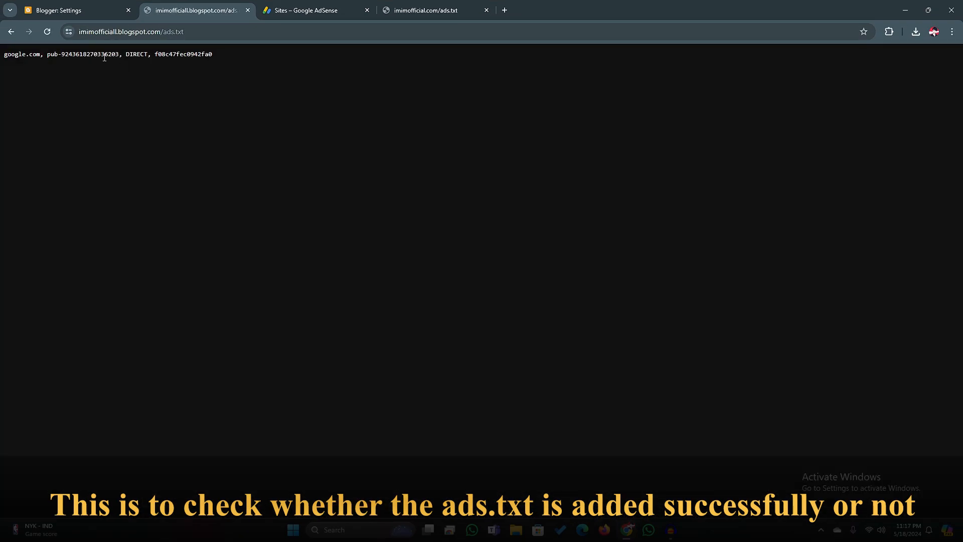
triple_click(107, 54)
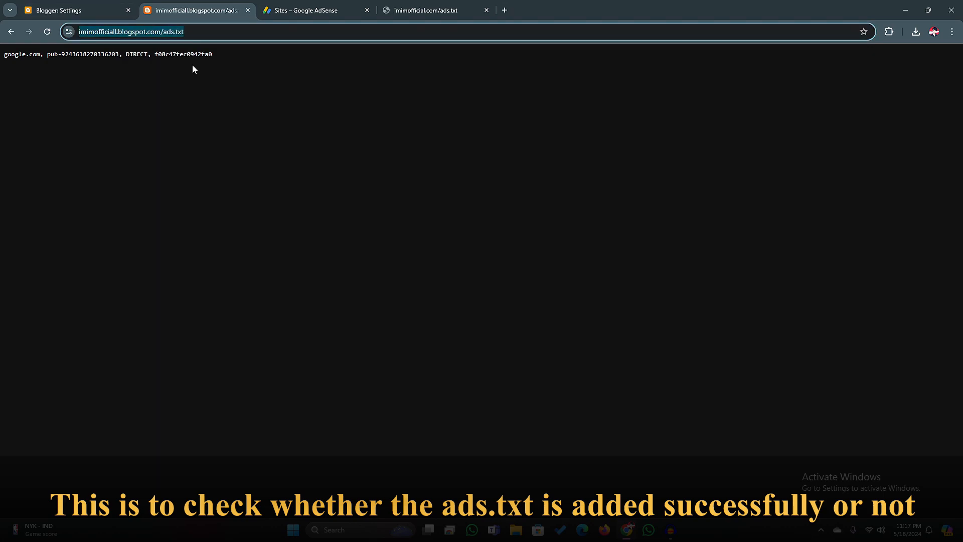
left_click(73, 11)
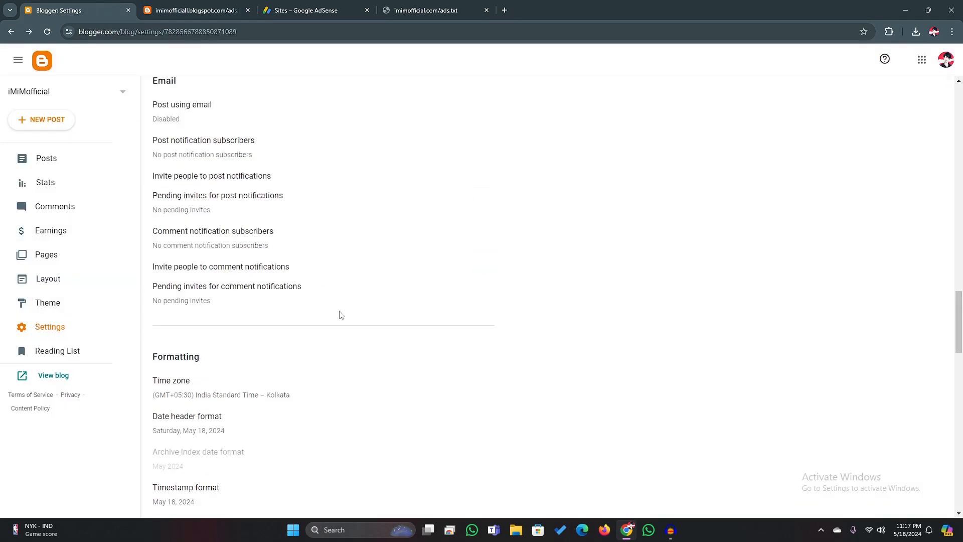
left_click(50, 230)
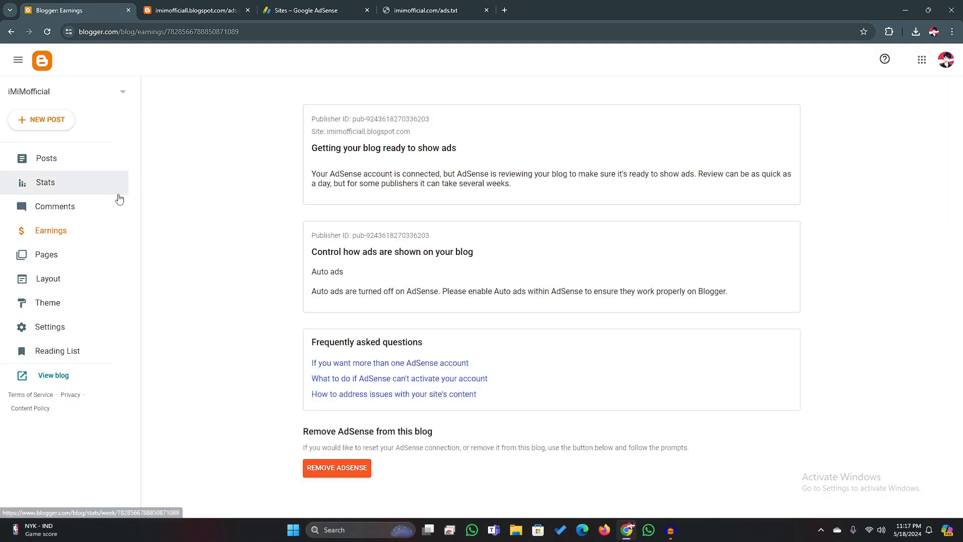
left_click(50, 326)
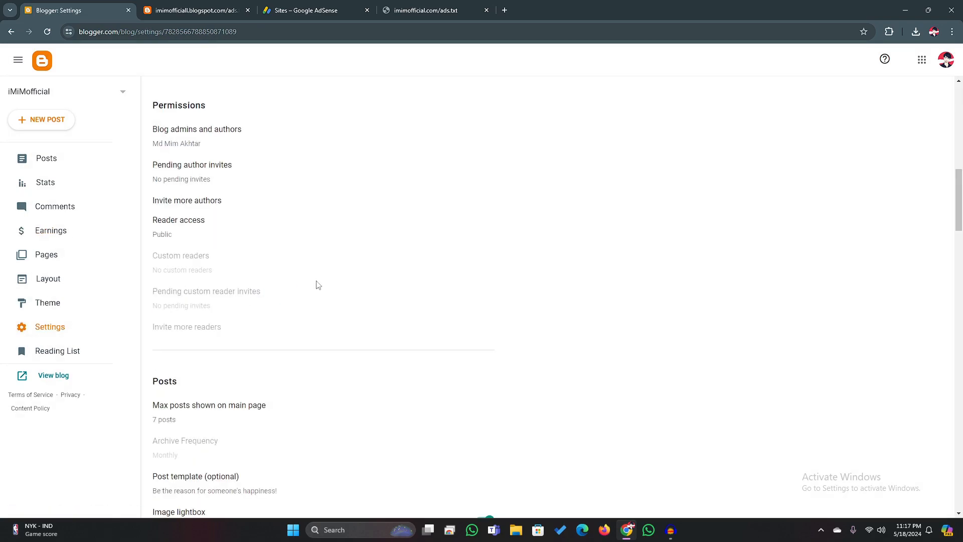
scroll("down", 3)
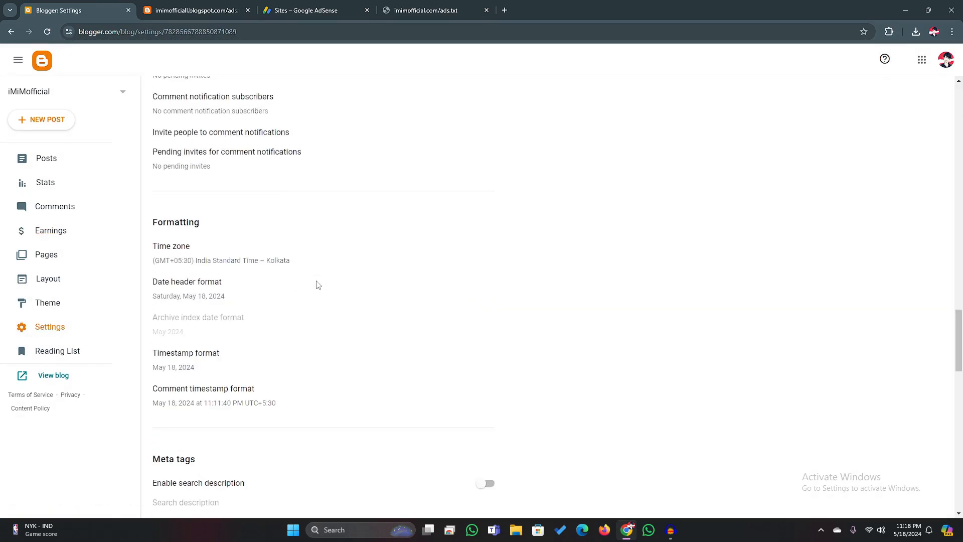
scroll("down", 3)
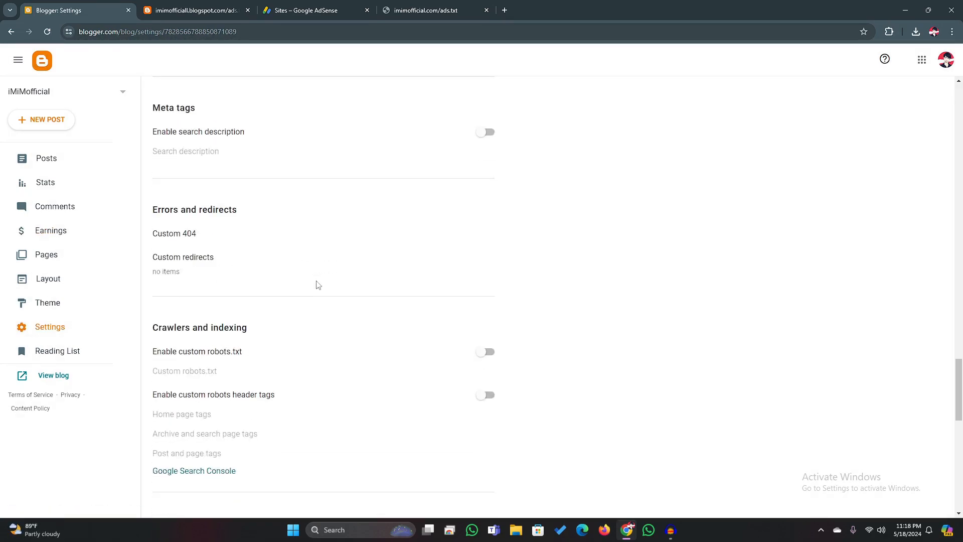